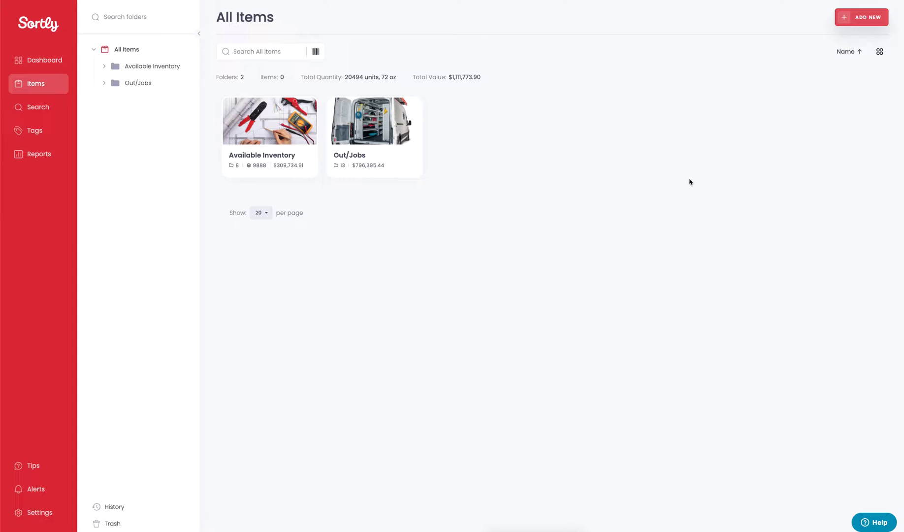
mouse_move(702, 164)
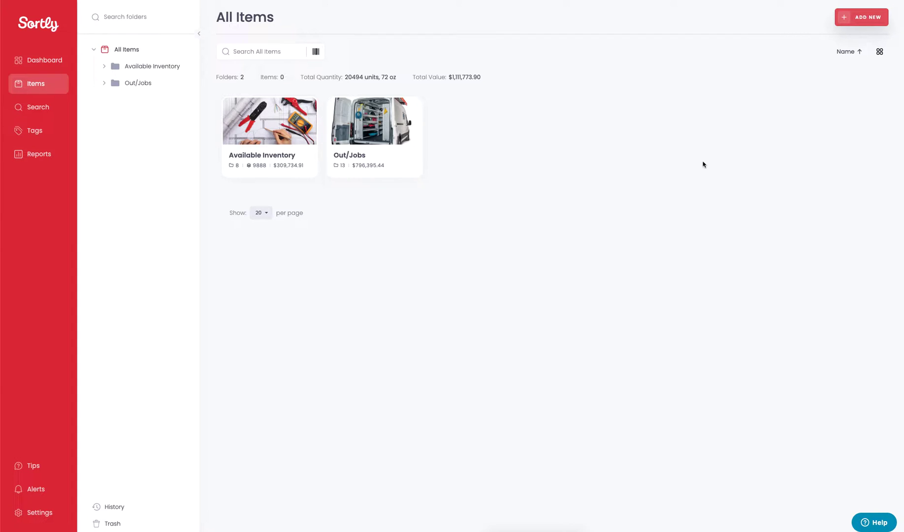
Step: Choose Add Item from the Add New menu to start a blank item
click(863, 16)
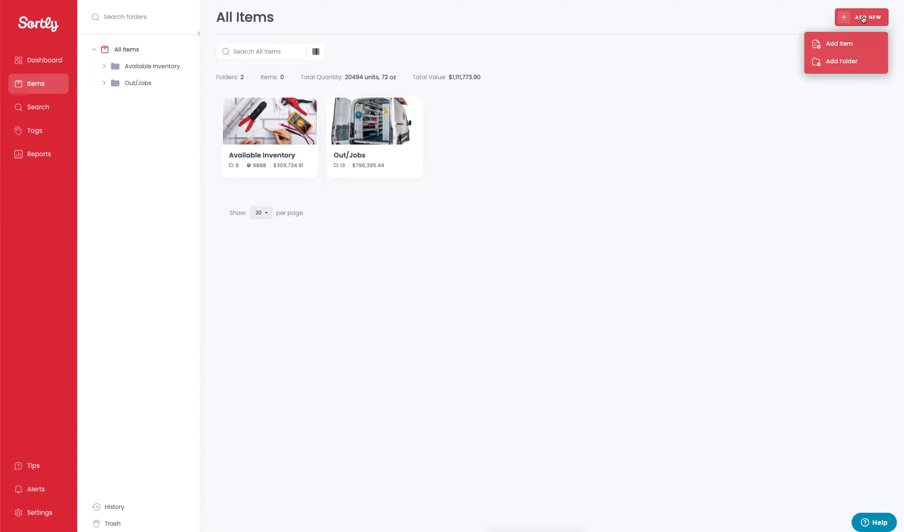
click(838, 43)
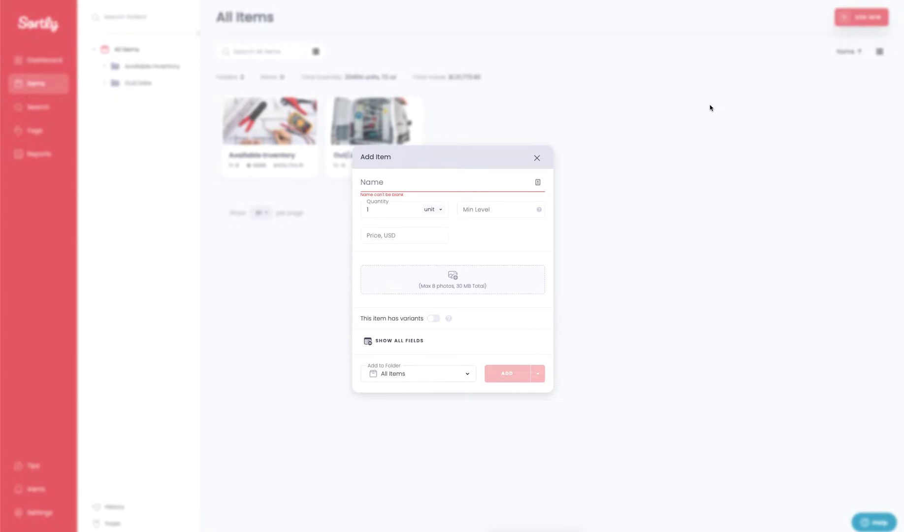
mouse_move(492, 170)
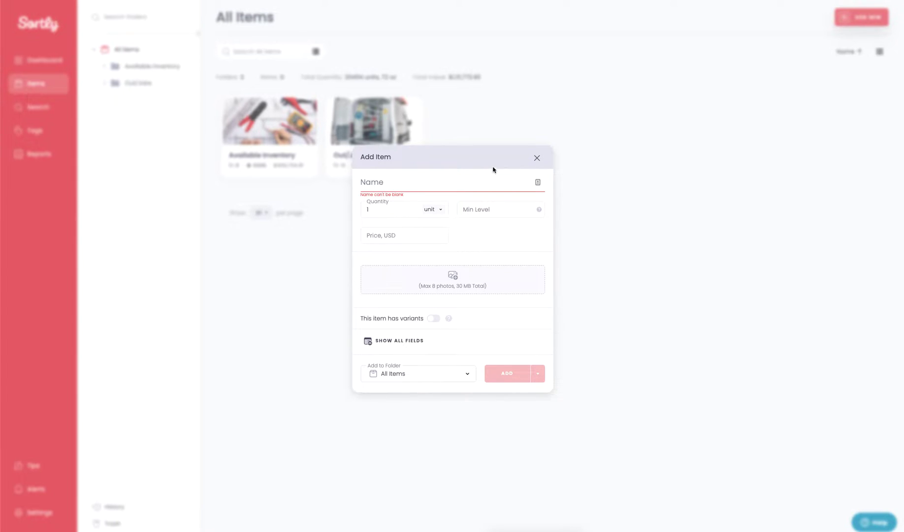
mouse_move(385, 225)
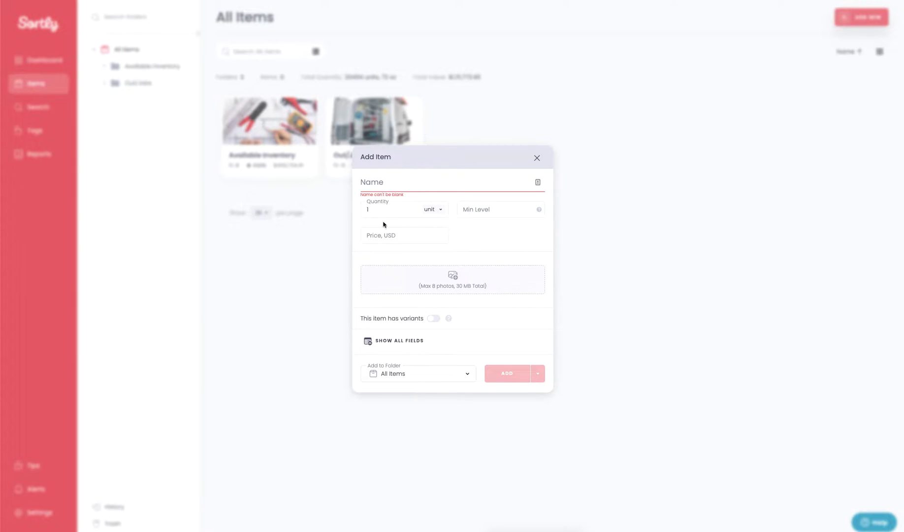
mouse_move(403, 338)
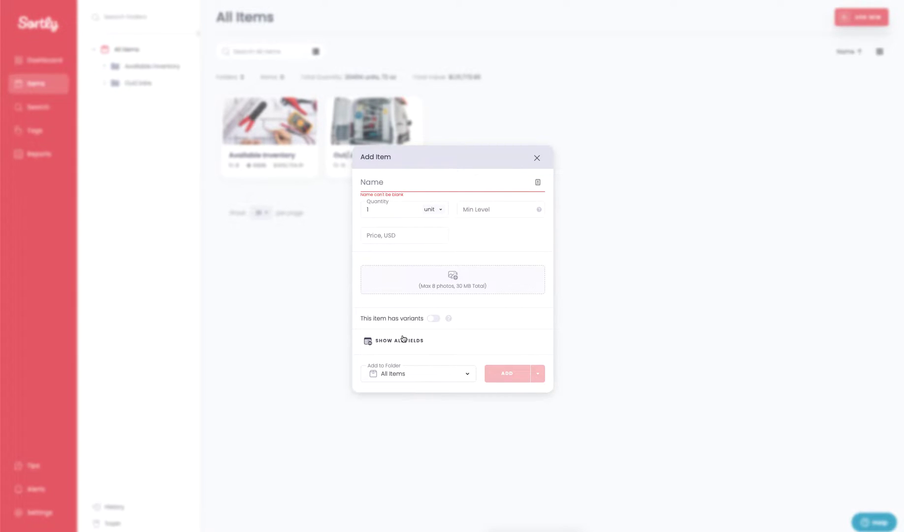
Step: Reveal all item fields and add the Apple, Storage Room 2 and Shelf 4 tags
click(399, 341)
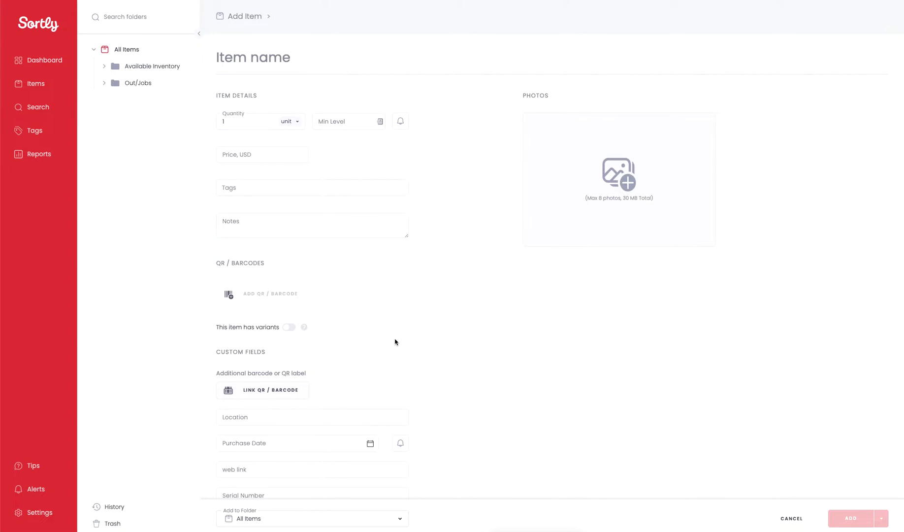
mouse_move(248, 197)
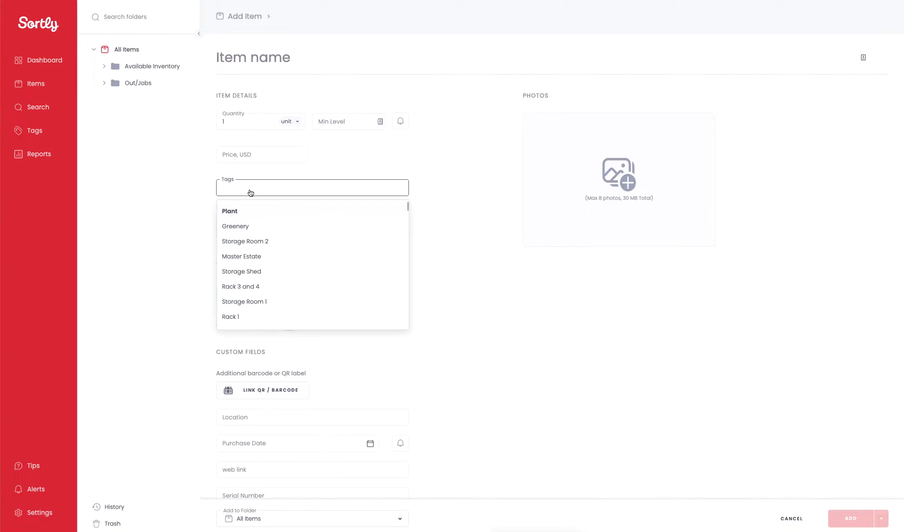
text(the)
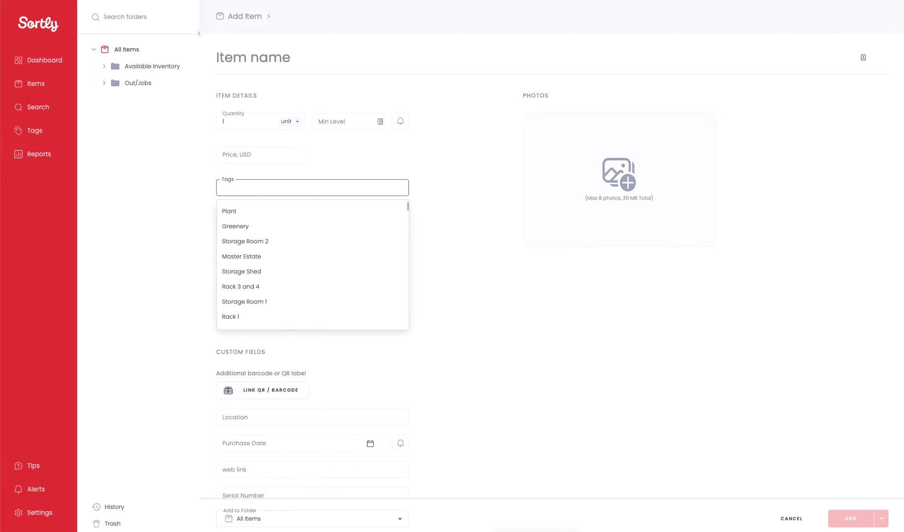
text(Apple)
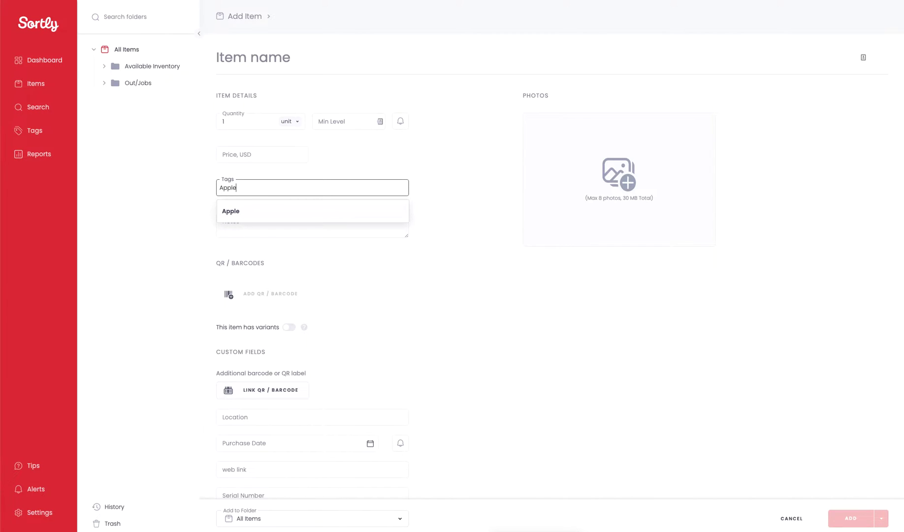
click(230, 211)
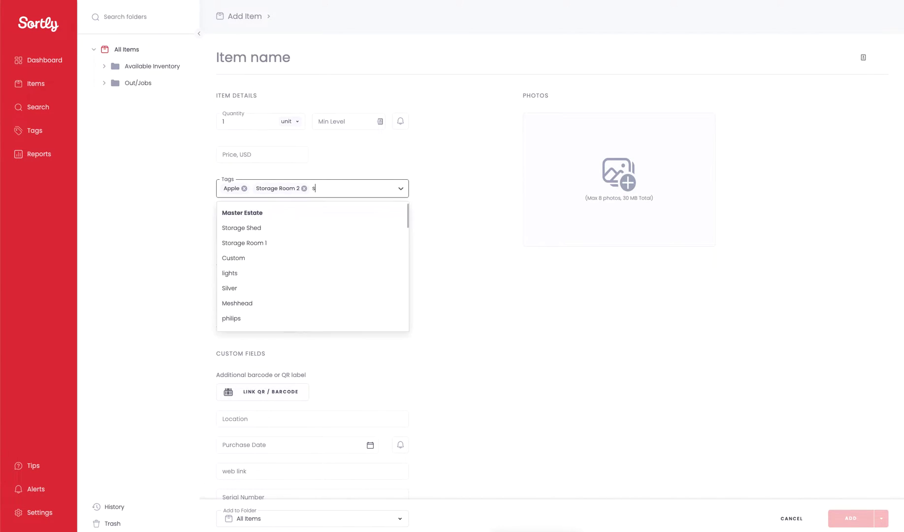
text(he)
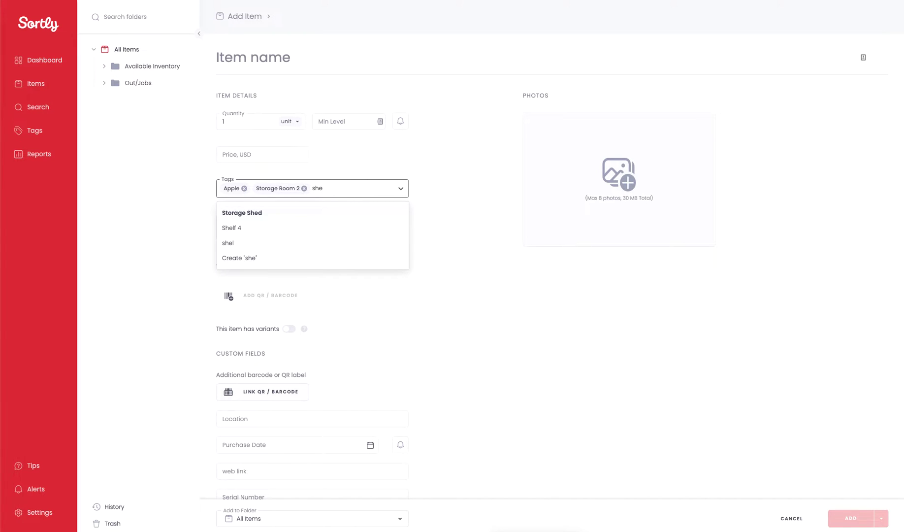
click(232, 227)
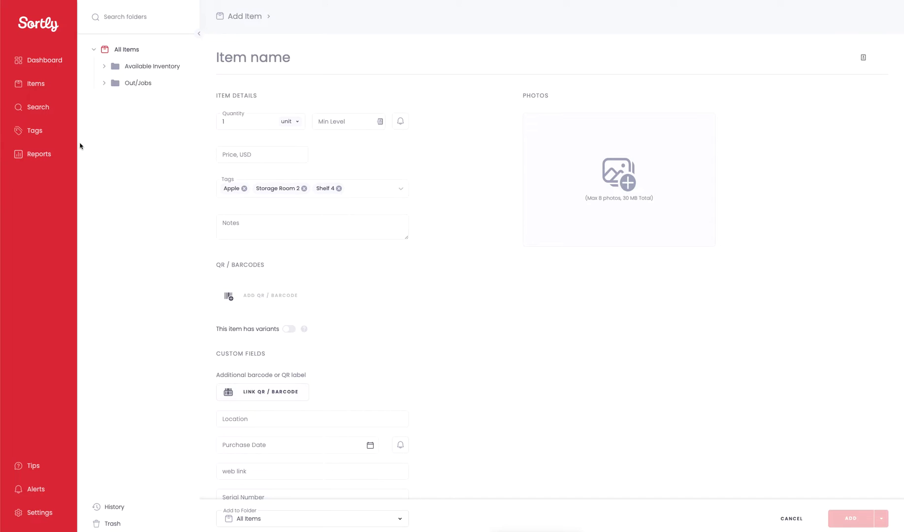
Step: Go to Tags, discard the unsaved item, and scroll the alphabetical tag list
click(790, 518)
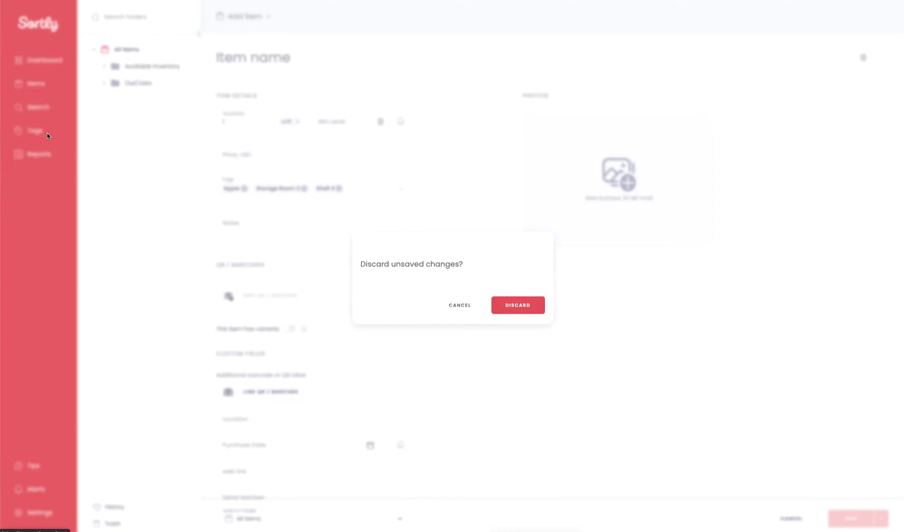
click(517, 304)
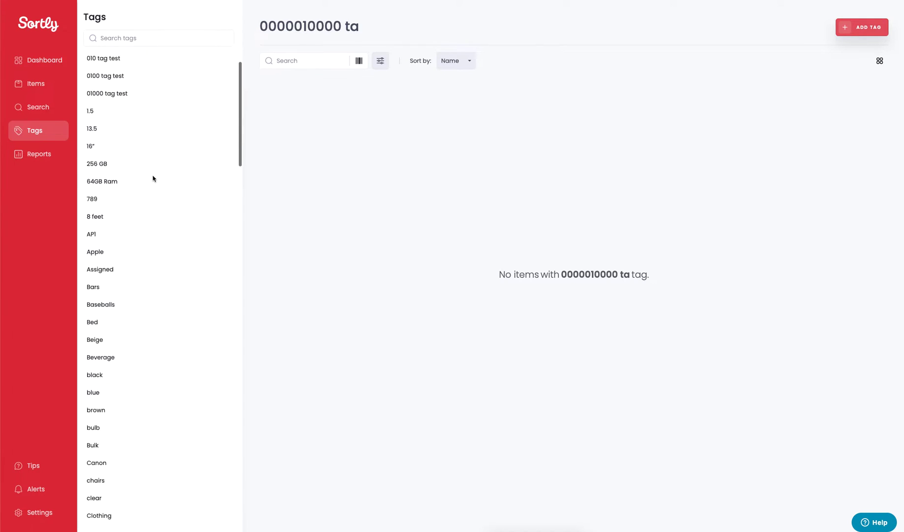
scroll(down, 3)
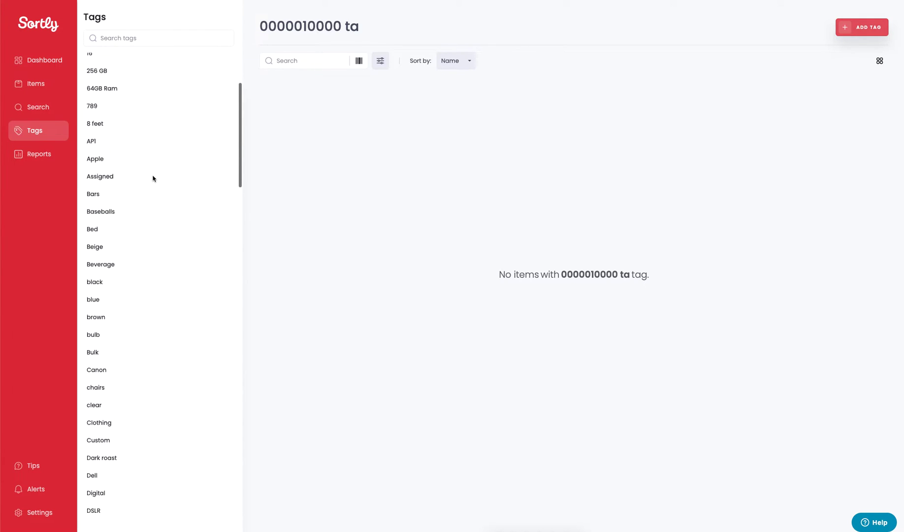
scroll(down, 3)
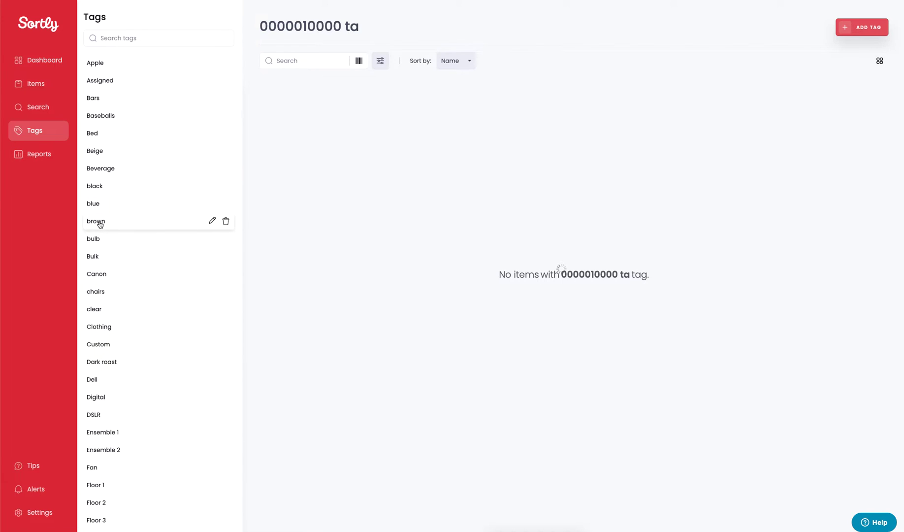
Step: Select the brown tag to see its ceiling-fan items, then open its name for editing
click(96, 221)
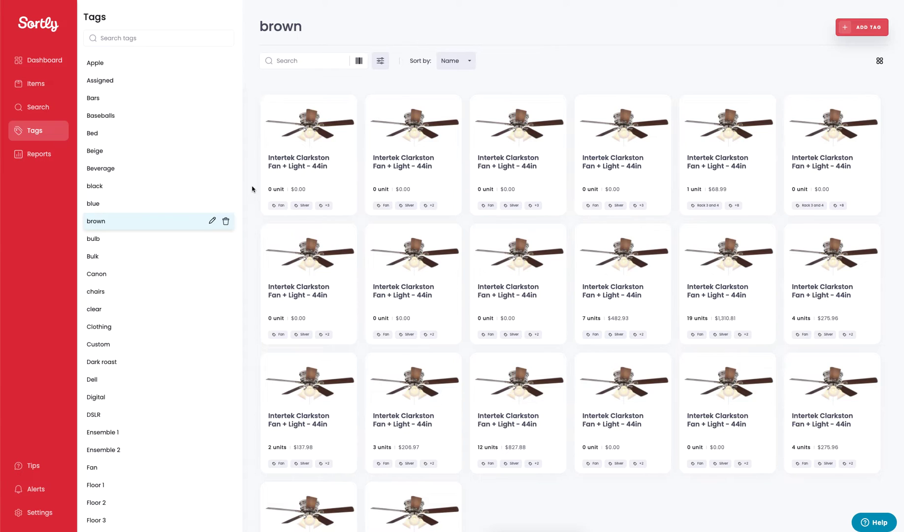
mouse_move(212, 221)
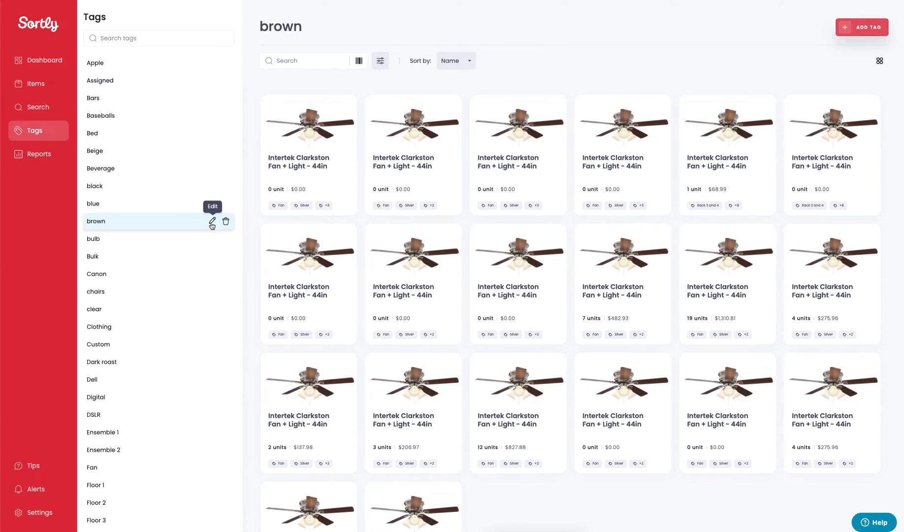
click(212, 221)
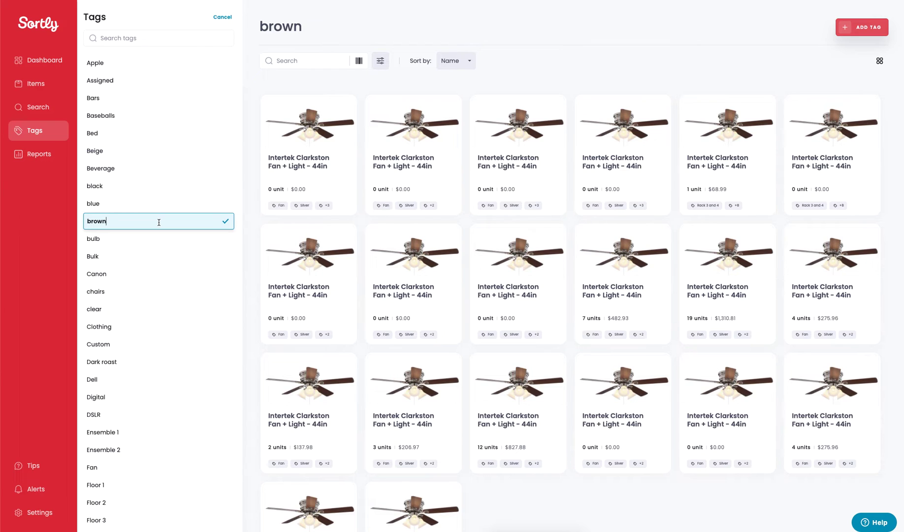
mouse_move(226, 222)
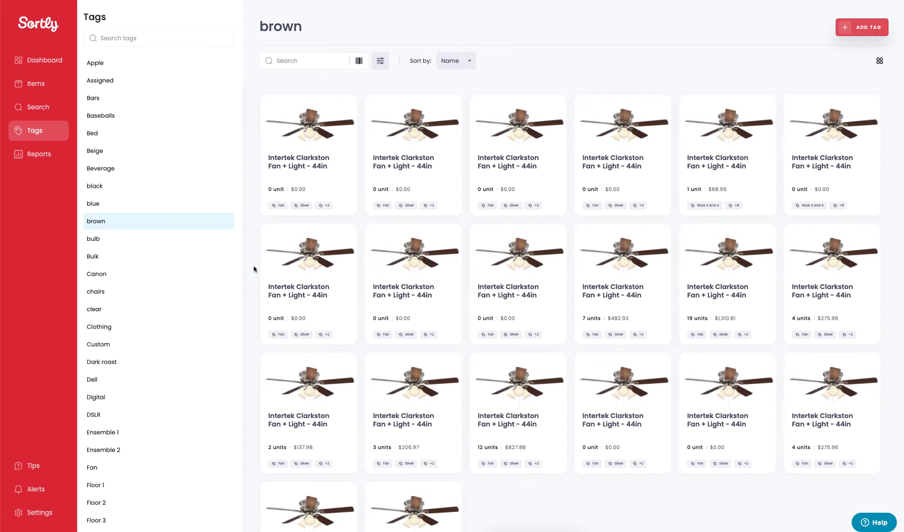
mouse_move(226, 222)
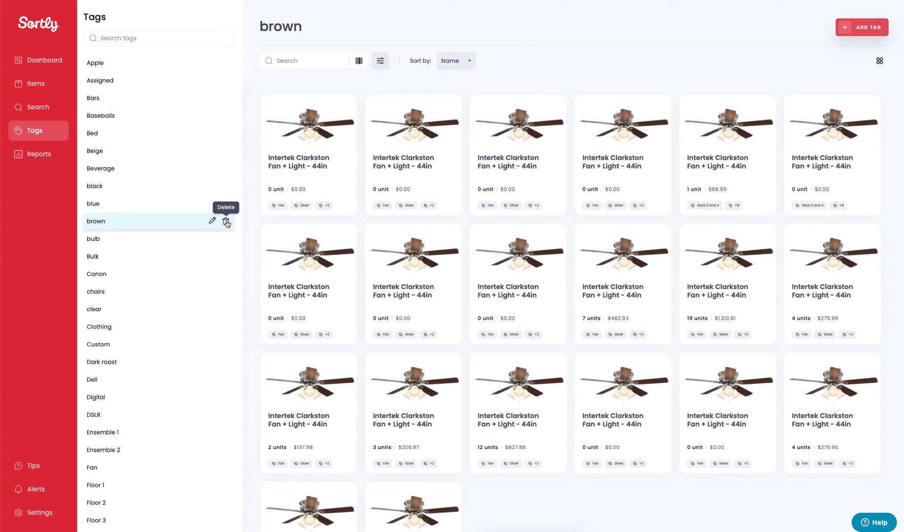
mouse_move(610, 57)
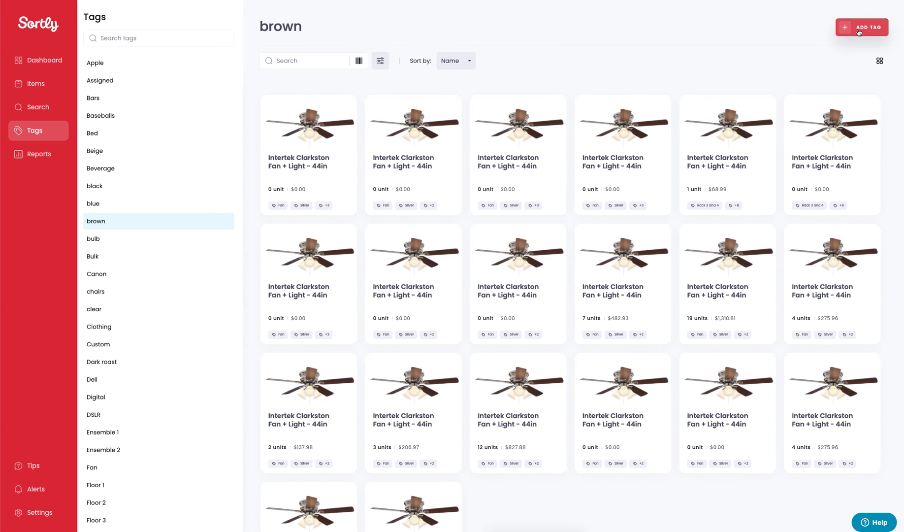
click(863, 27)
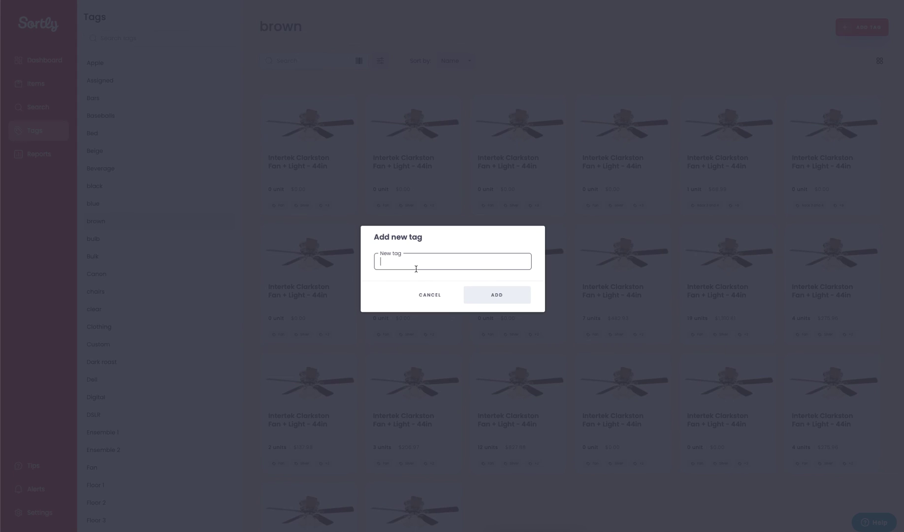
click(429, 295)
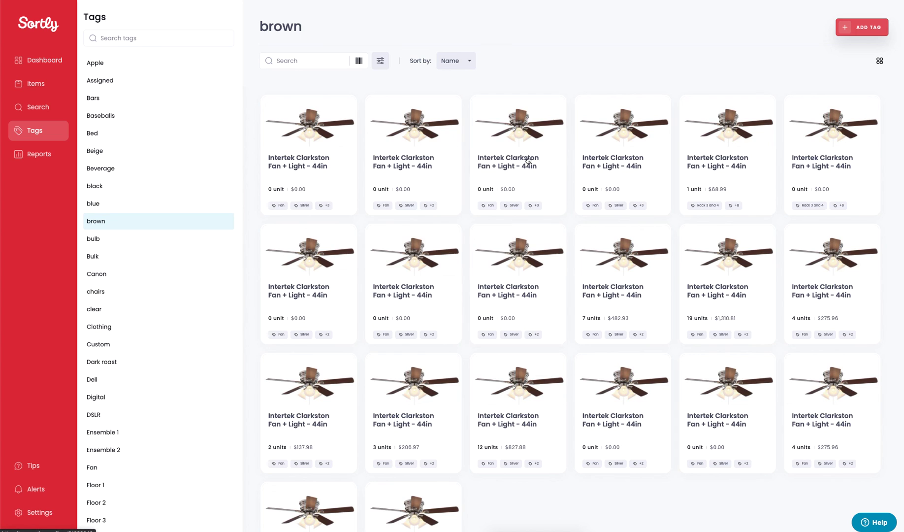
mouse_move(549, 91)
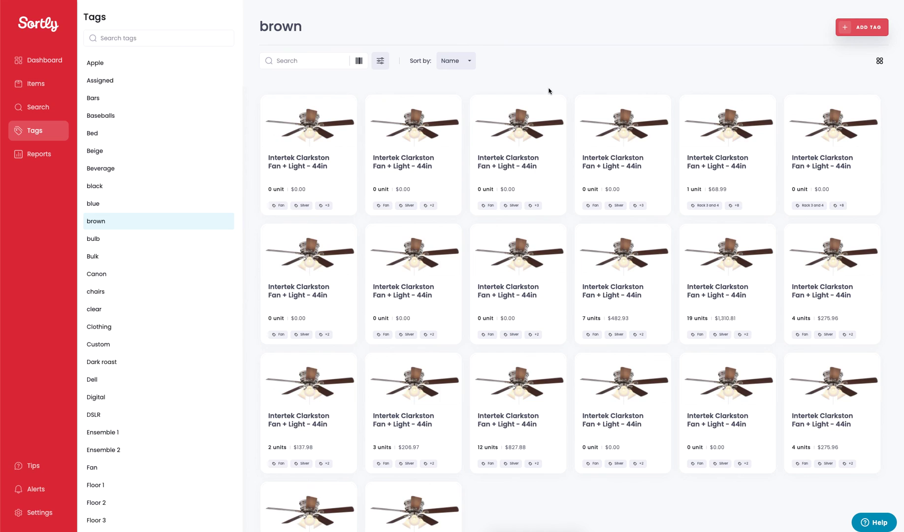